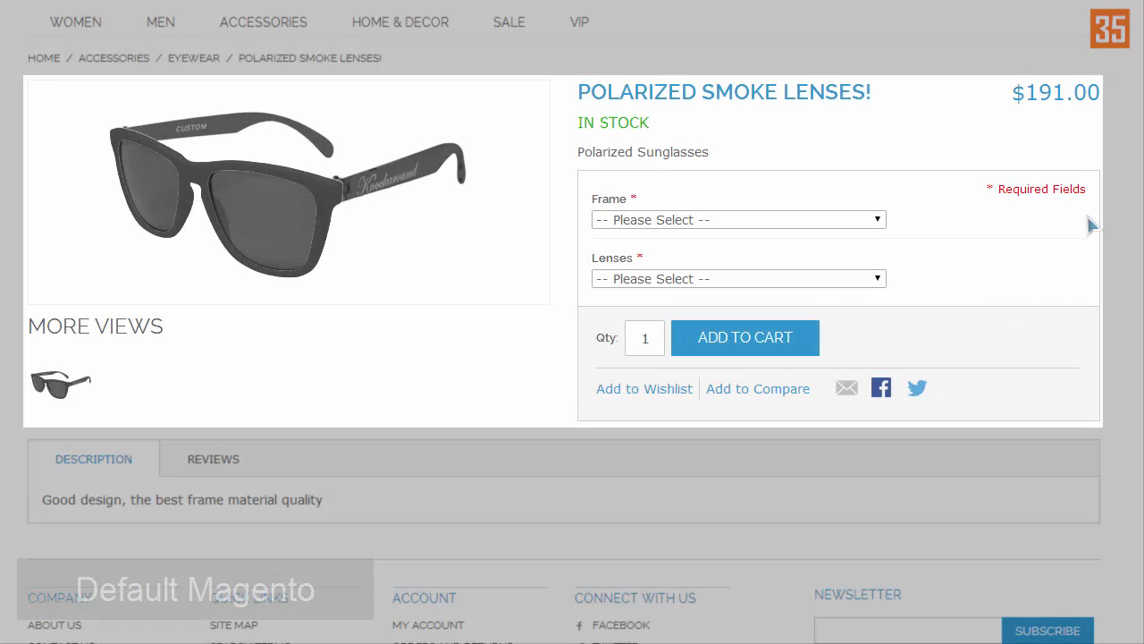
- Choose the Green frame (+$2.00, total $193.00); the black sunglasses image stays unchanged
left_click(736, 218)
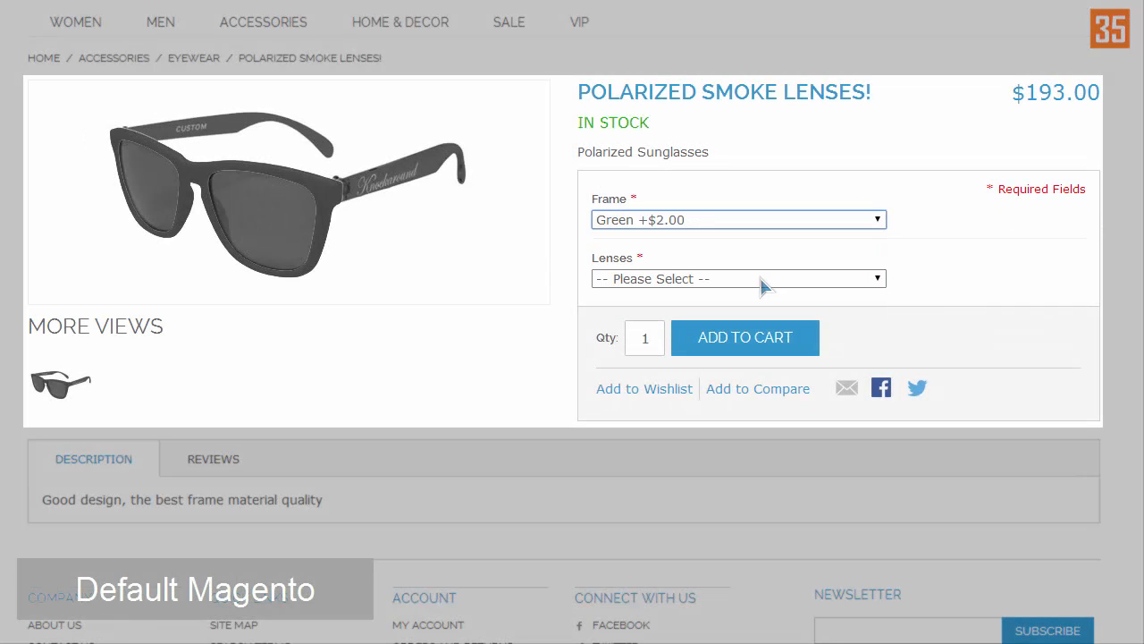
left_click(737, 279)
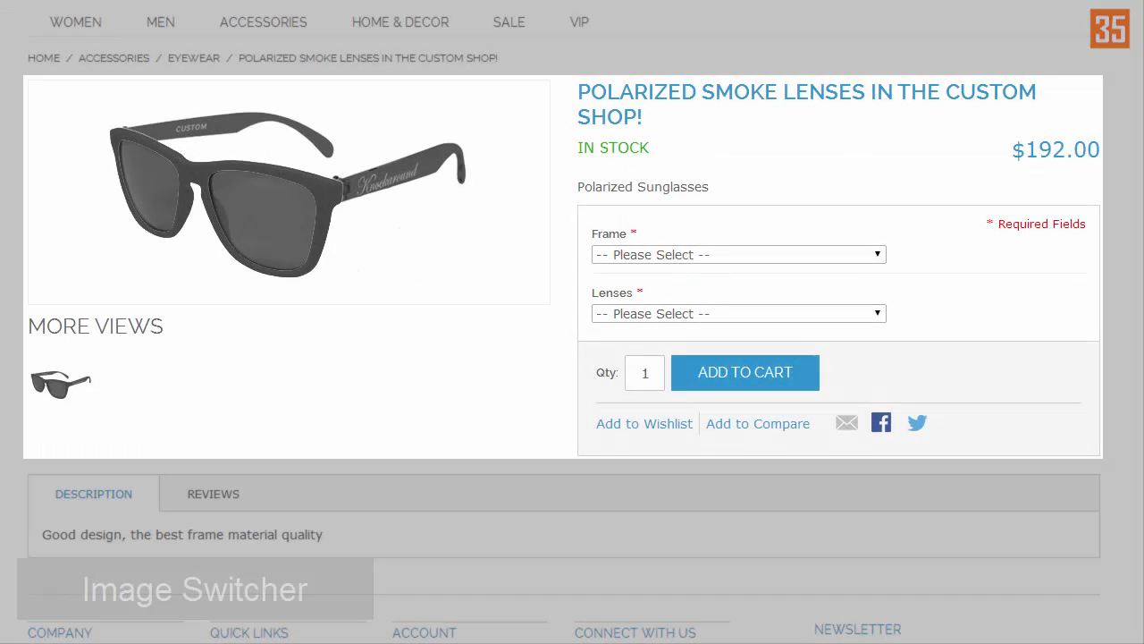
left_click(737, 254)
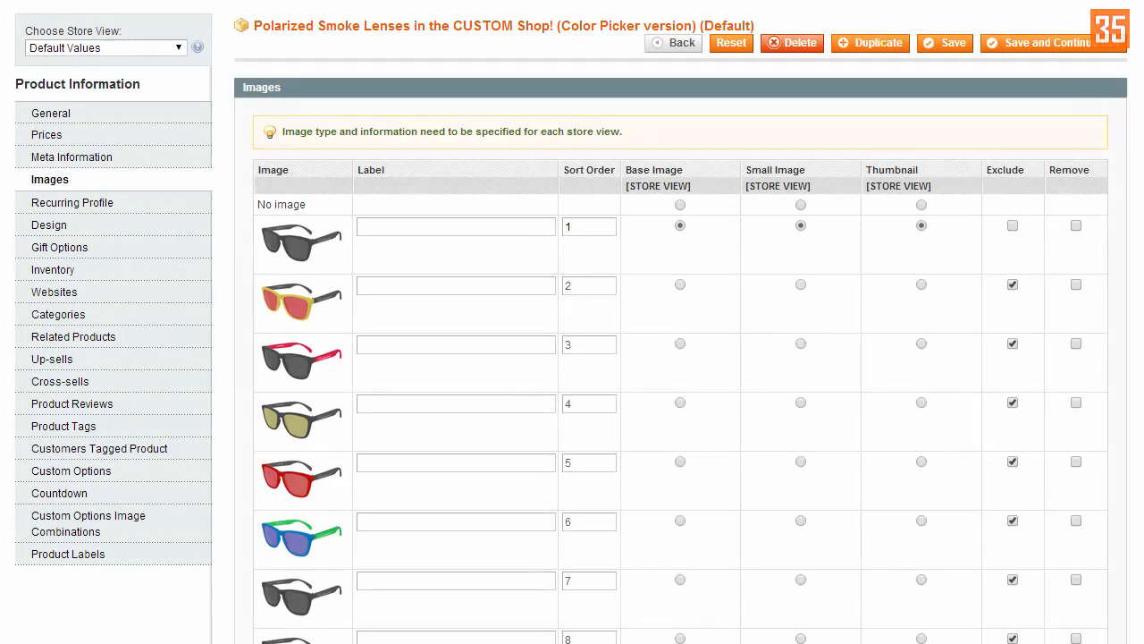
- View the Frame and Lenses custom options, each listing Black, Blue, Green, Red and Yellow
scroll("down", 3)
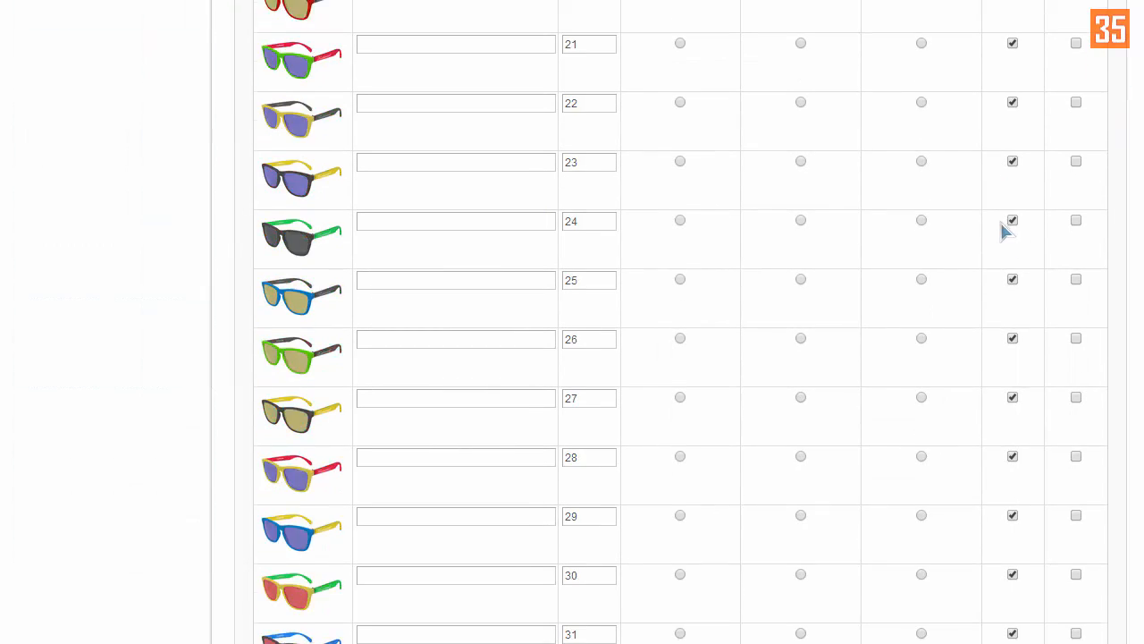
scroll("down", 3)
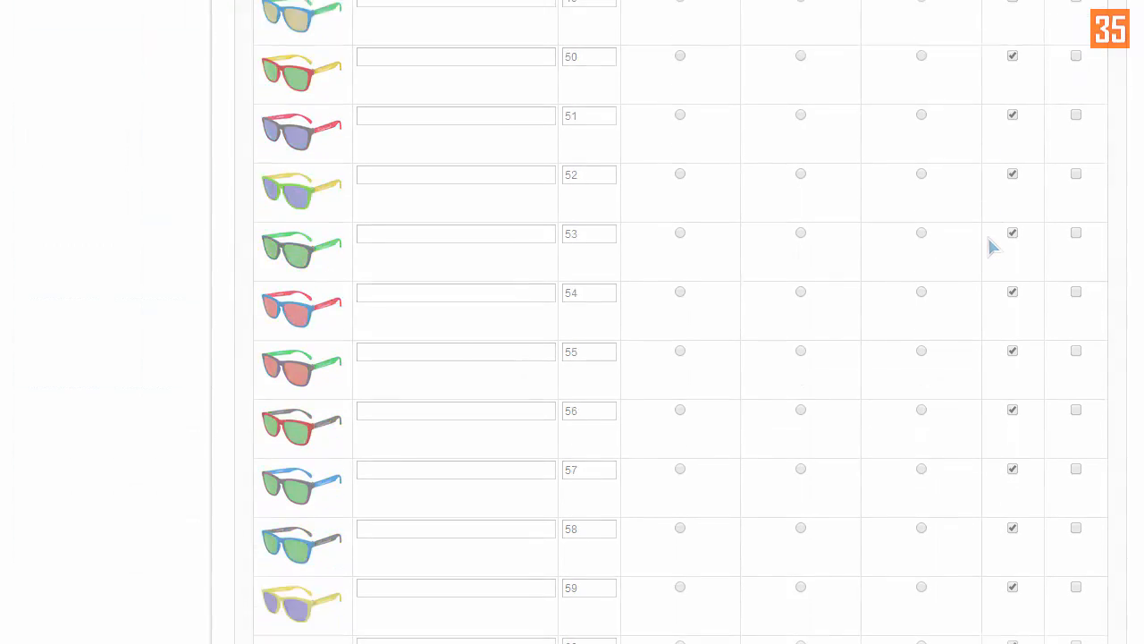
left_click(72, 468)
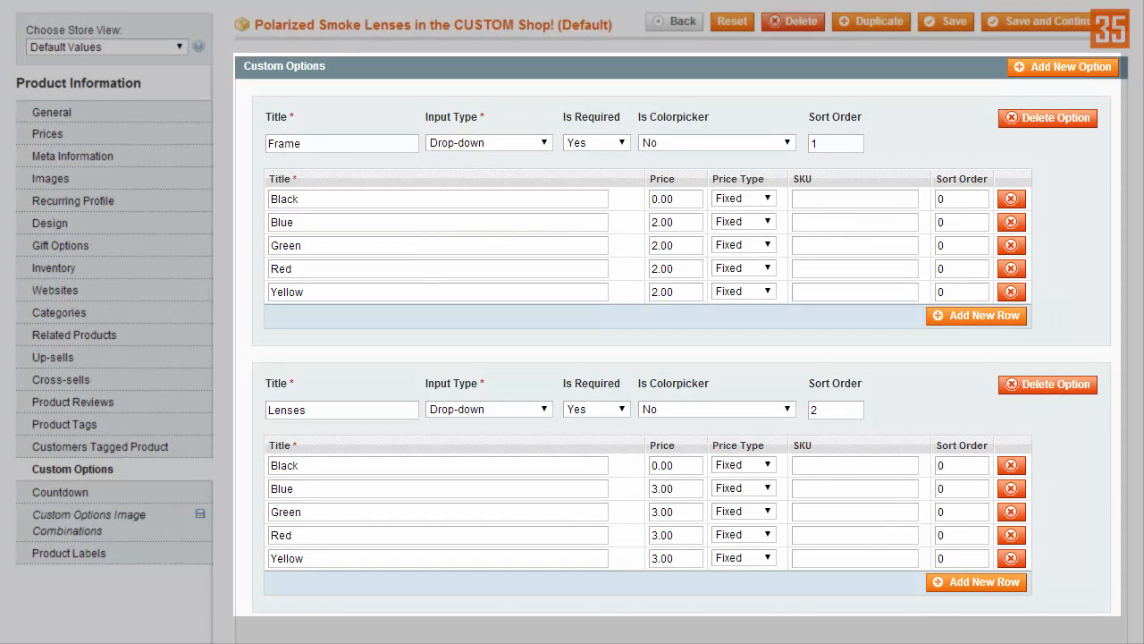
- In Image Combinations, pair Black frame with Blue lenses and review every frame/lens image pairing
left_click(90, 522)
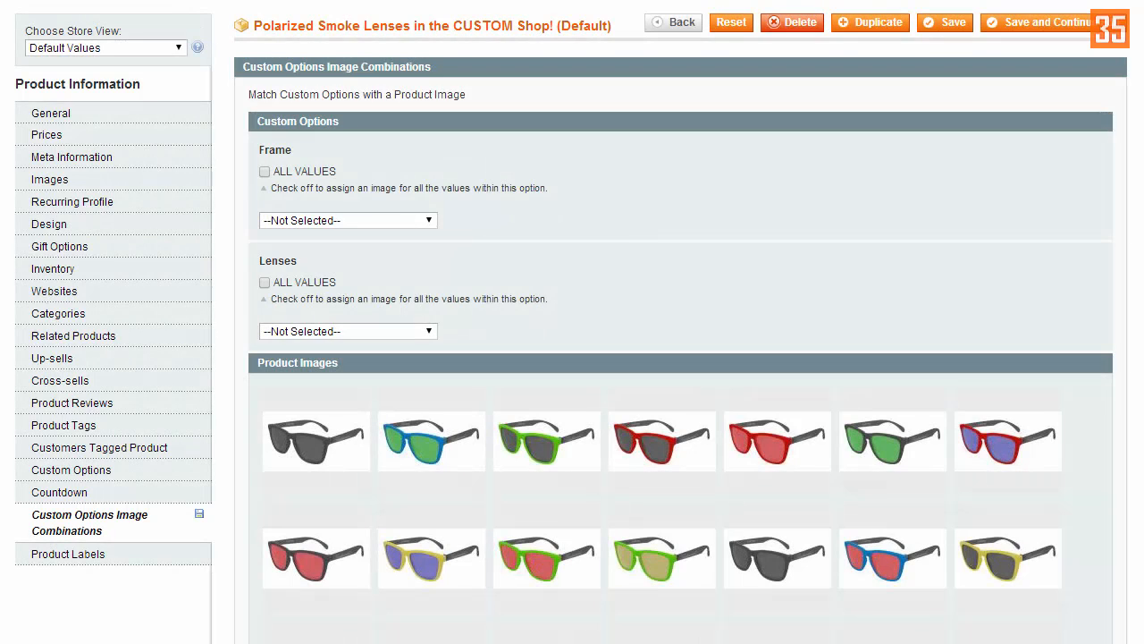
left_click(347, 220)
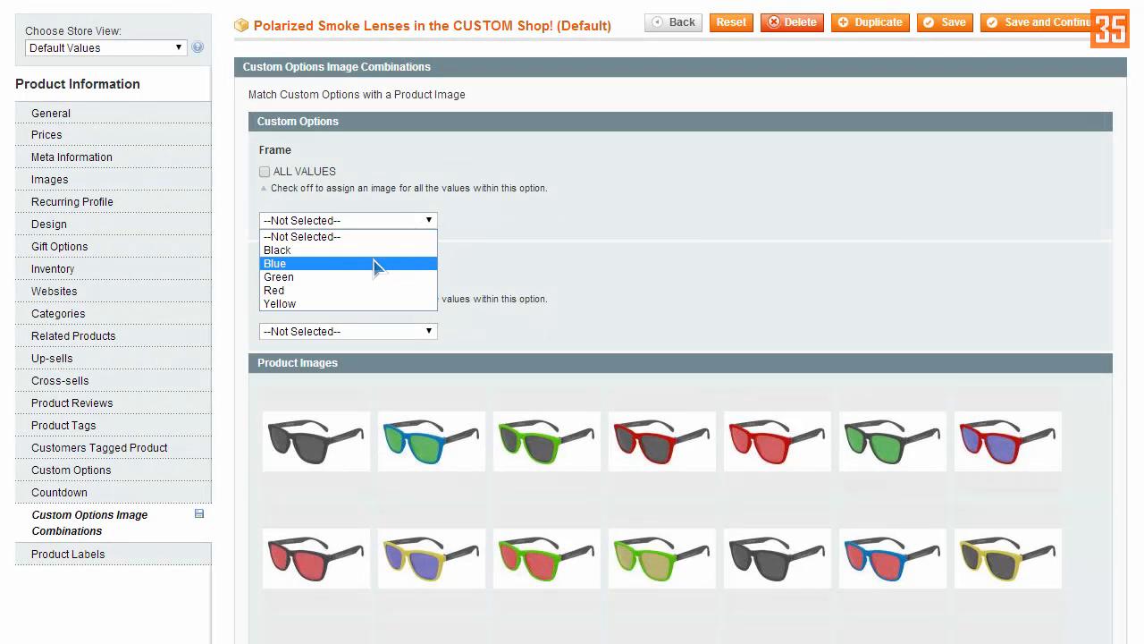
left_click(277, 250)
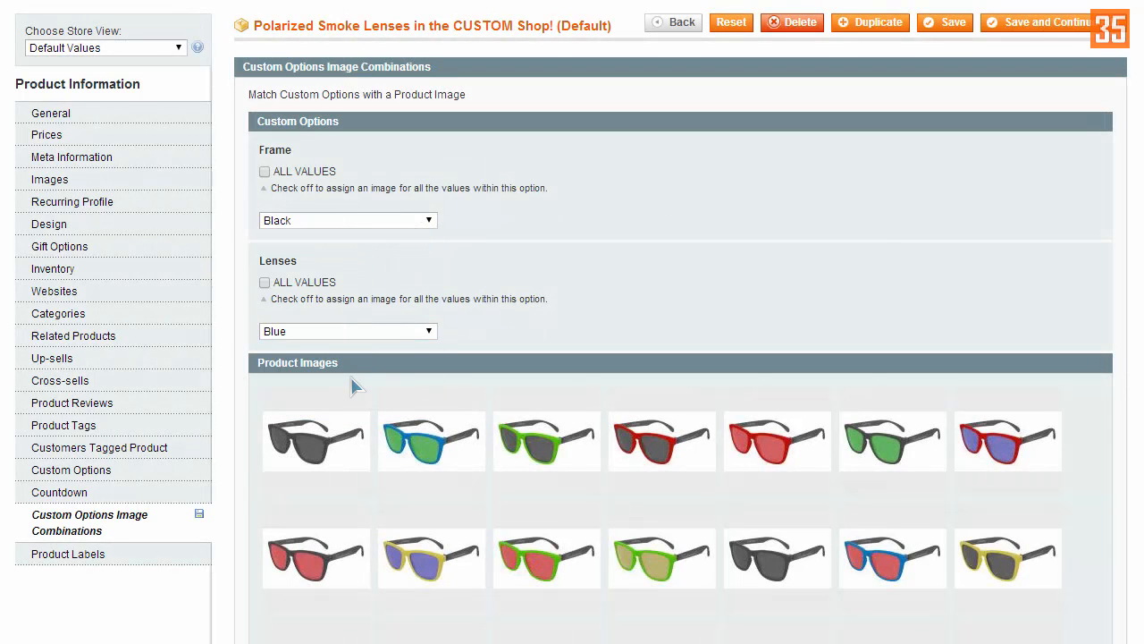
scroll("down", 3)
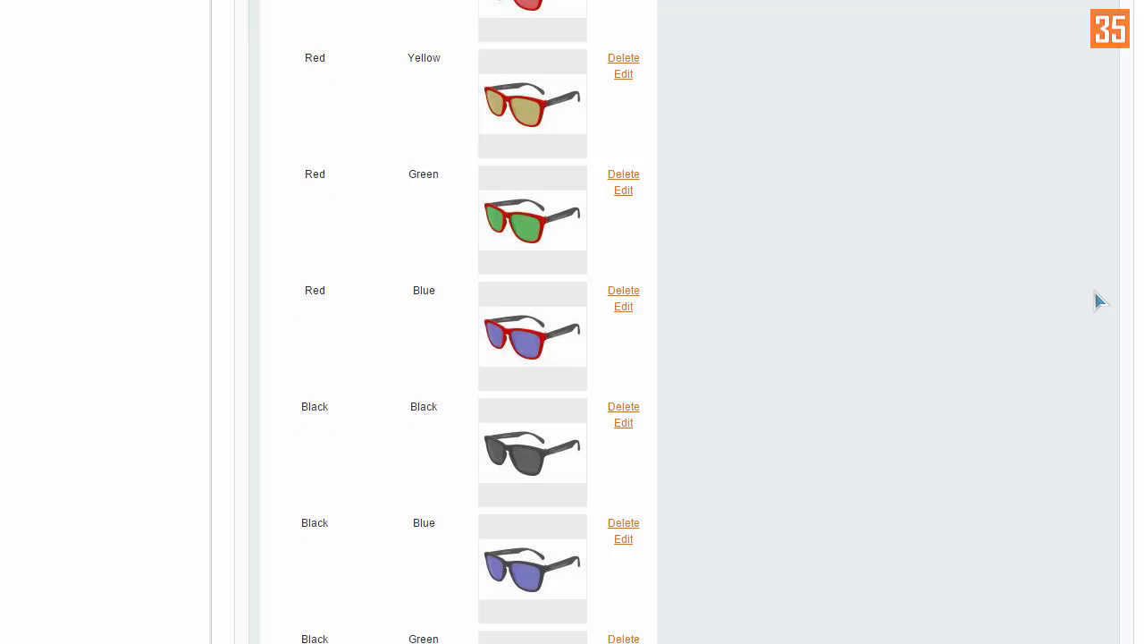
scroll("down", 3)
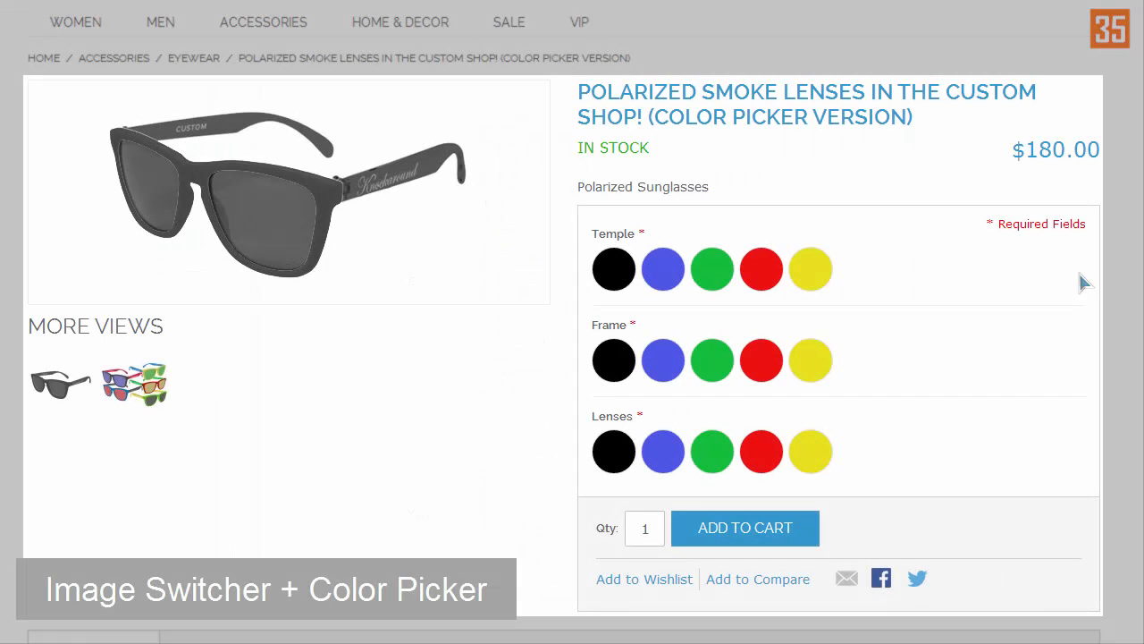
mouse_move(663, 268)
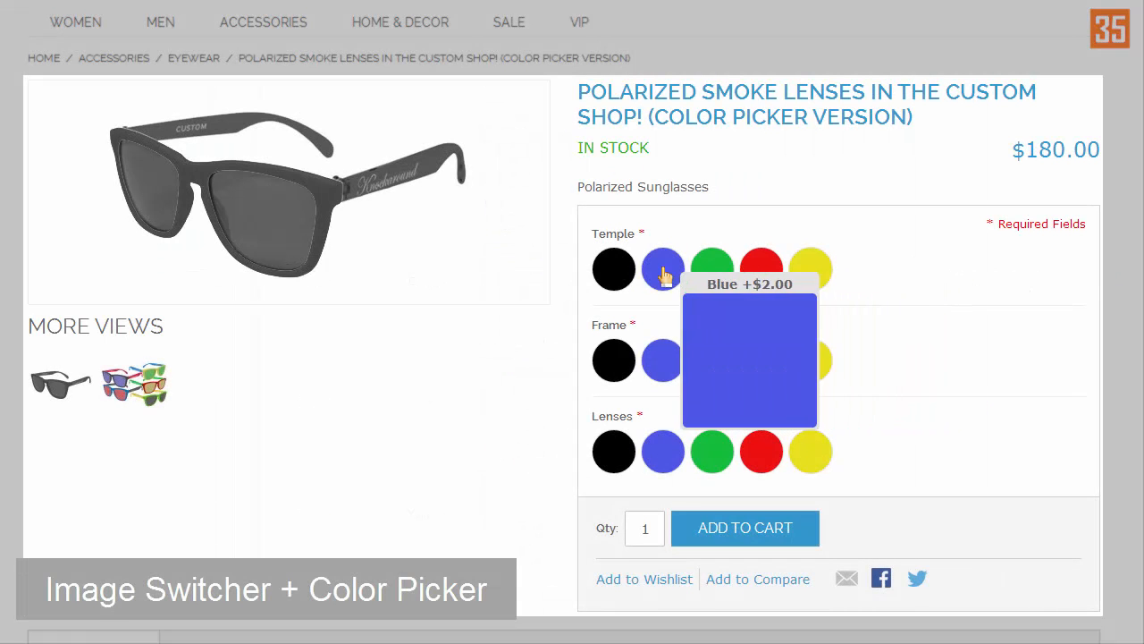
mouse_move(812, 268)
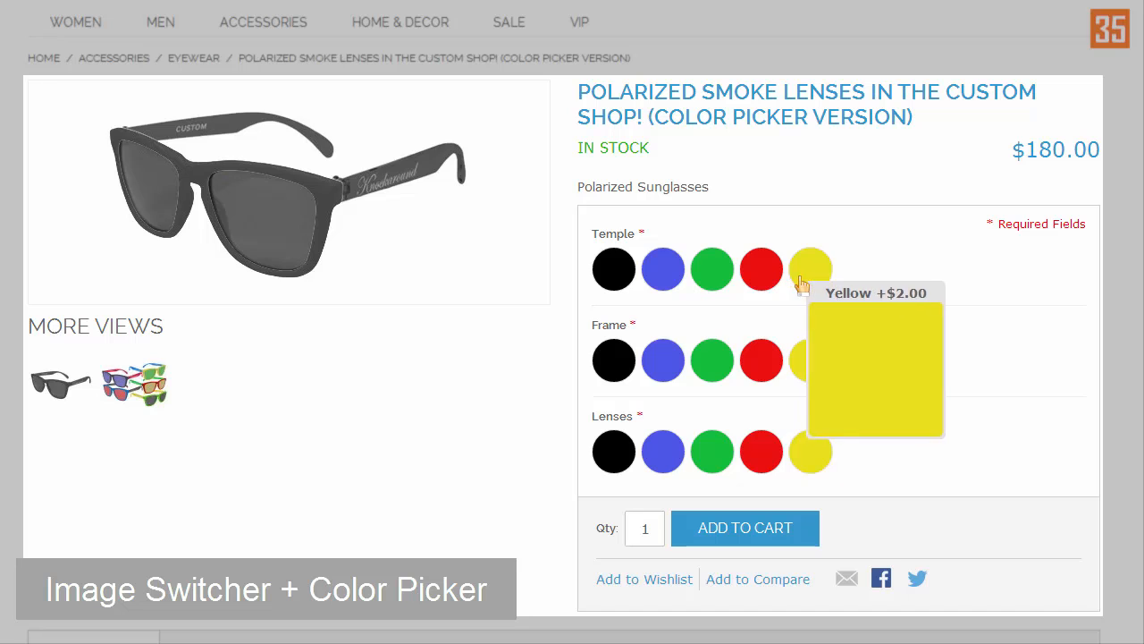
- Pick Yellow temples, Green lenses and Blue frame swatches; the image updates to match at $191.00
left_click(810, 268)
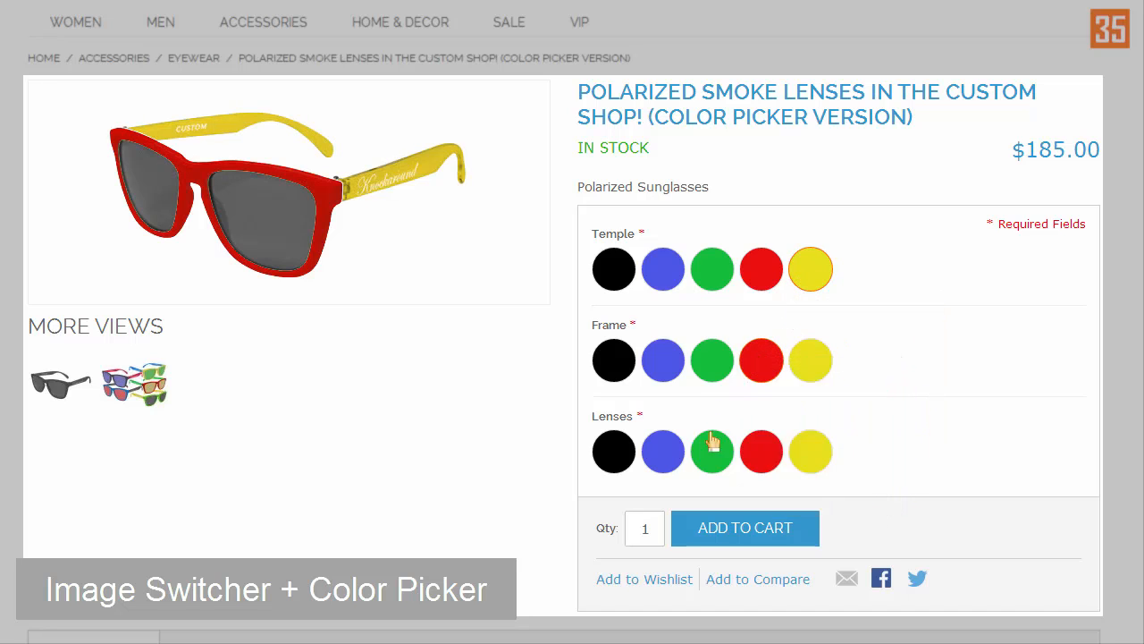
left_click(712, 451)
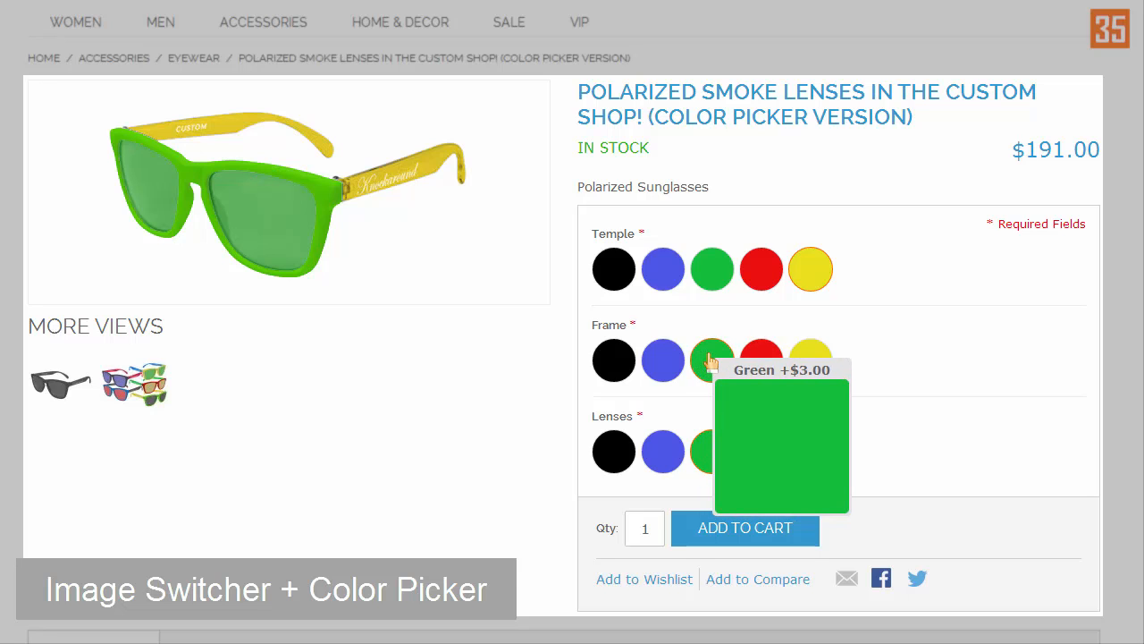
left_click(662, 361)
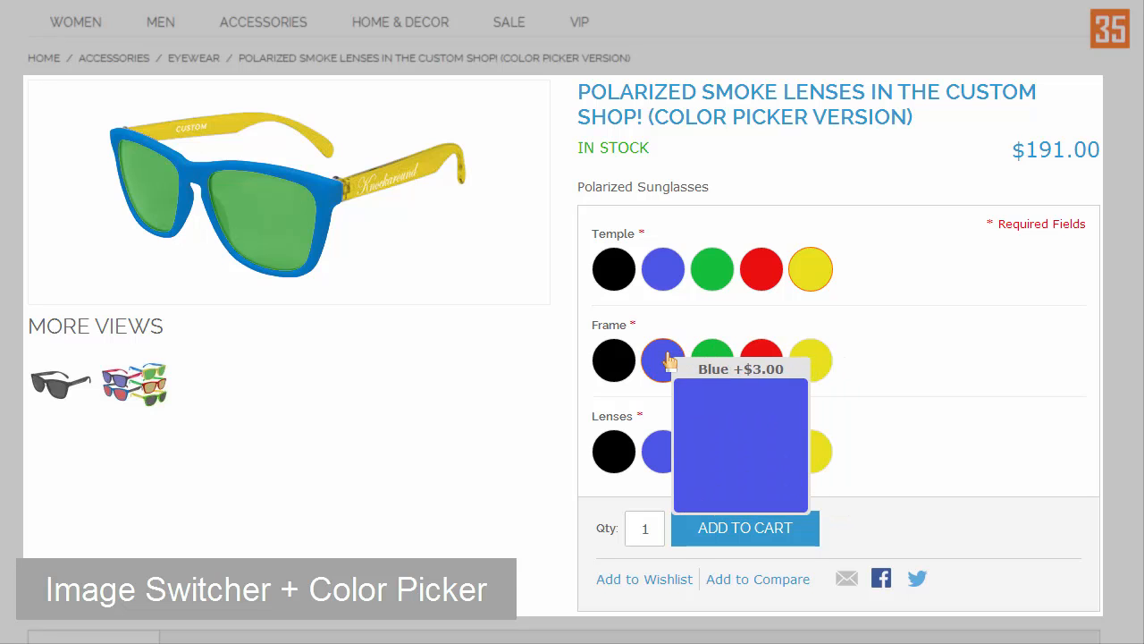